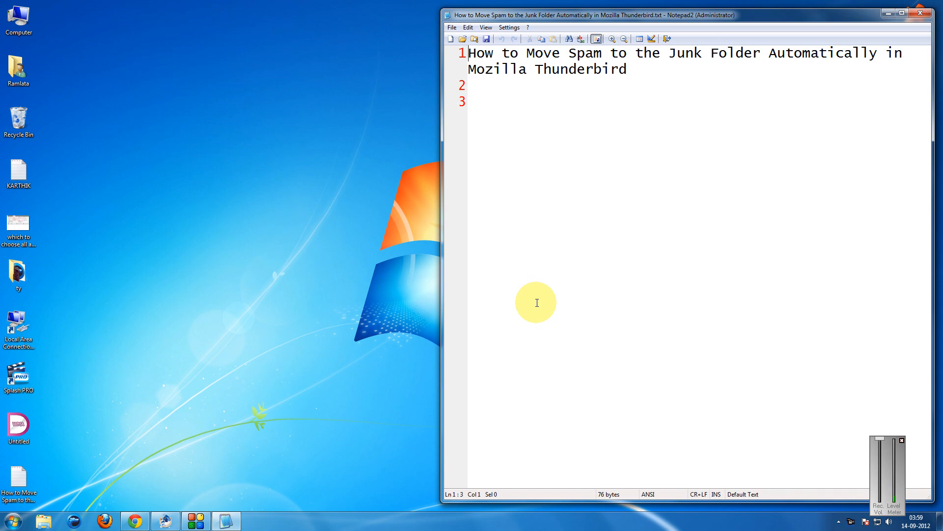
pyautogui.moveTo(544, 283)
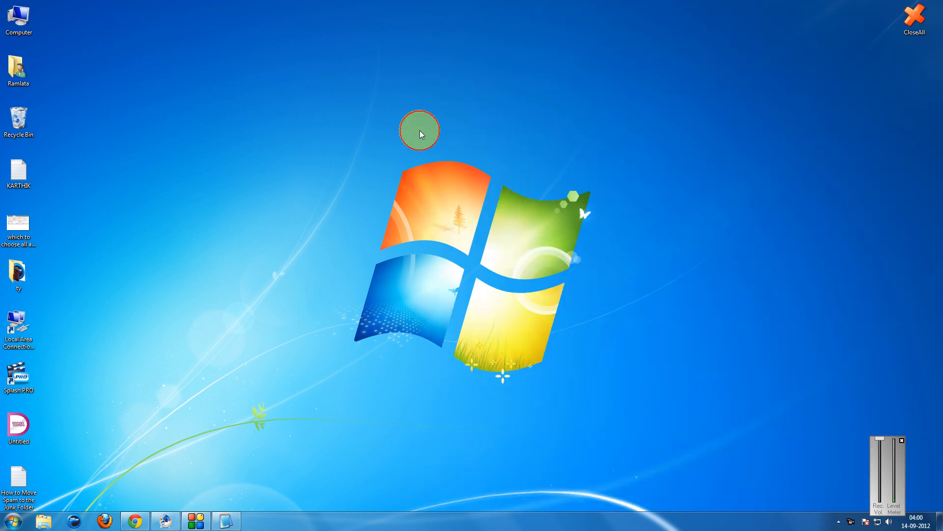
pyautogui.moveTo(373, 303)
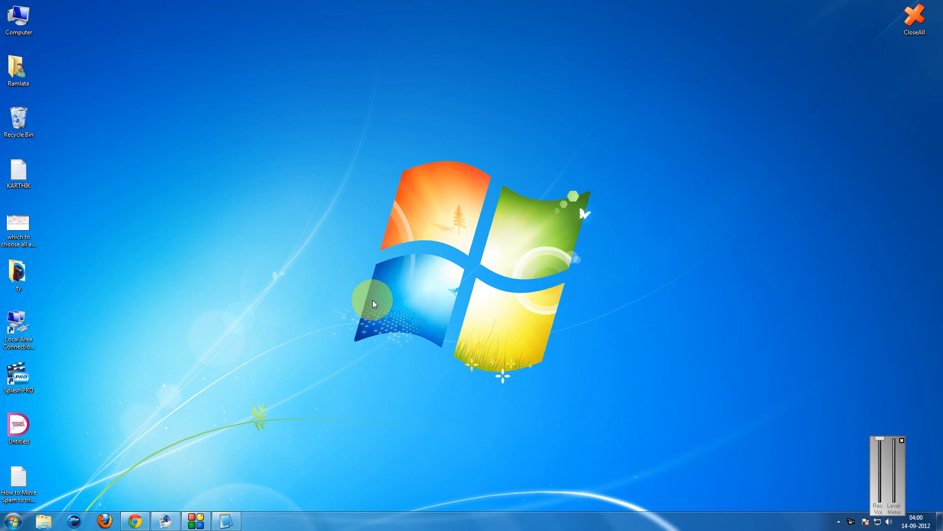
pyautogui.moveTo(165, 521)
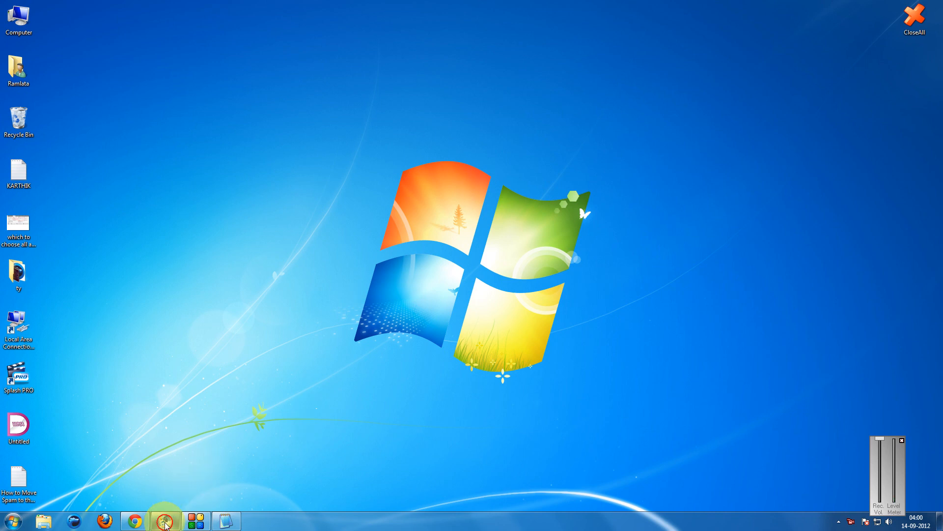
# Bring Thunderbird forward and minimize the Notepad2 note covering the Mayank inbox
pyautogui.click(164, 520)
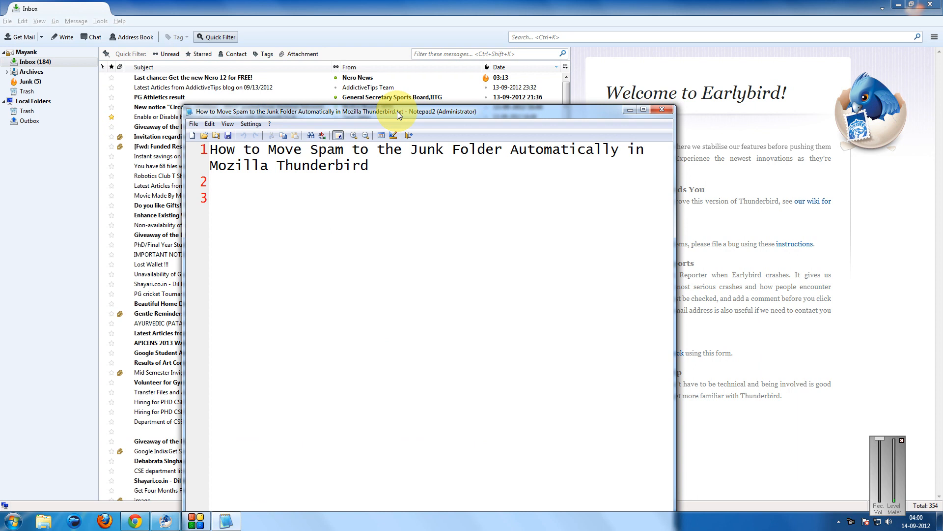
pyautogui.click(211, 198)
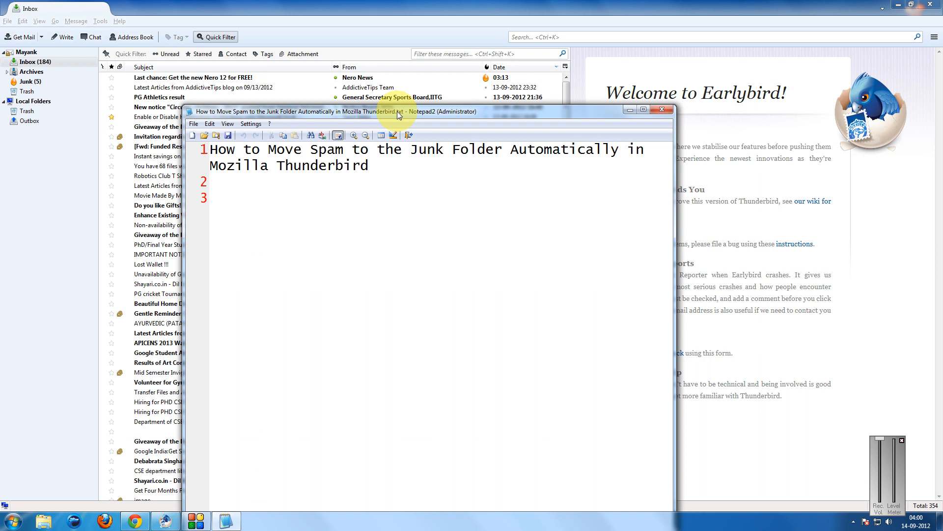
pyautogui.click(210, 198)
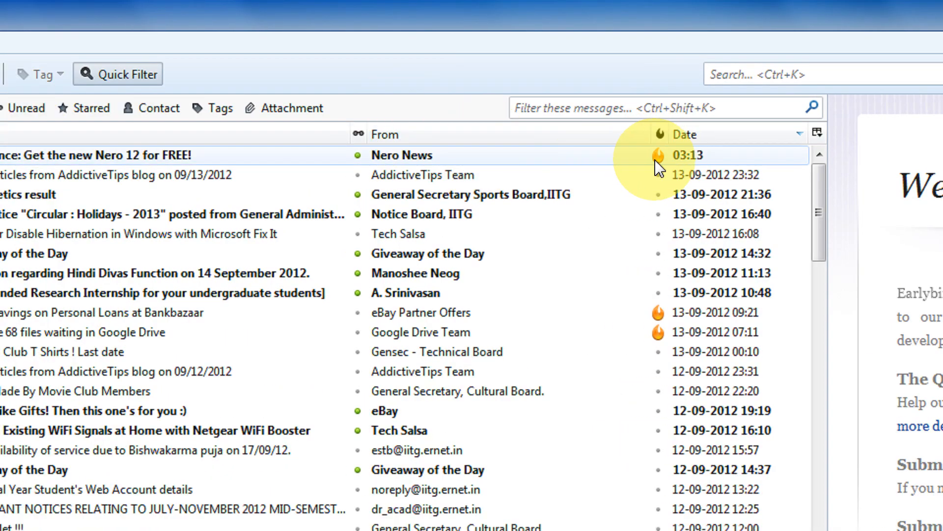
pyautogui.moveTo(668, 168)
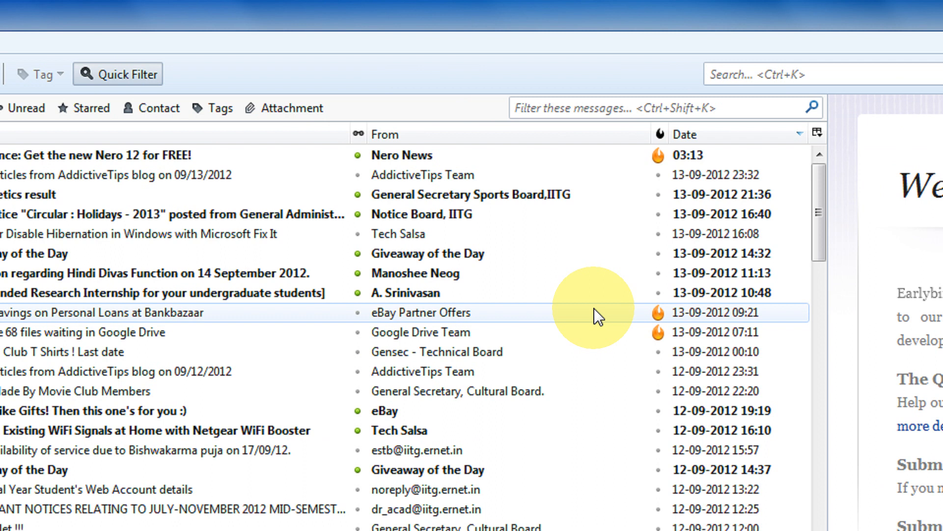
pyautogui.moveTo(534, 326)
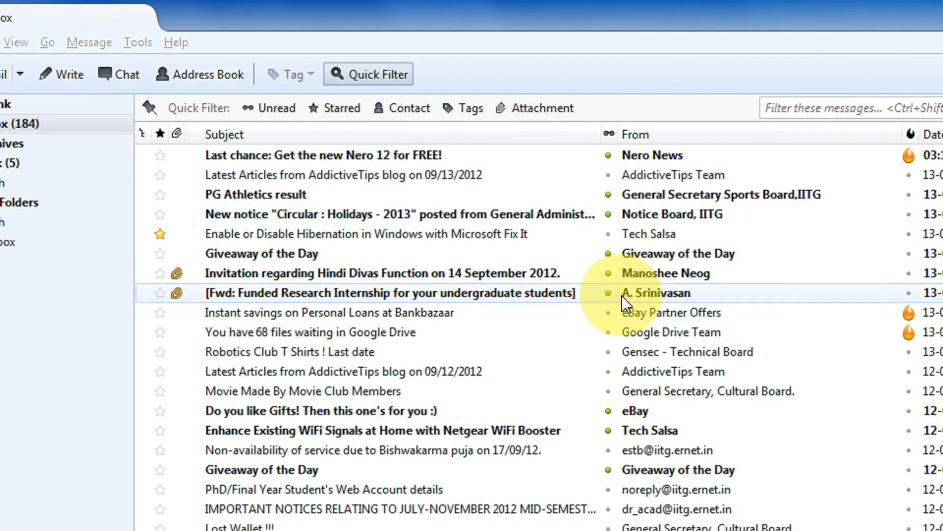
pyautogui.moveTo(448, 22)
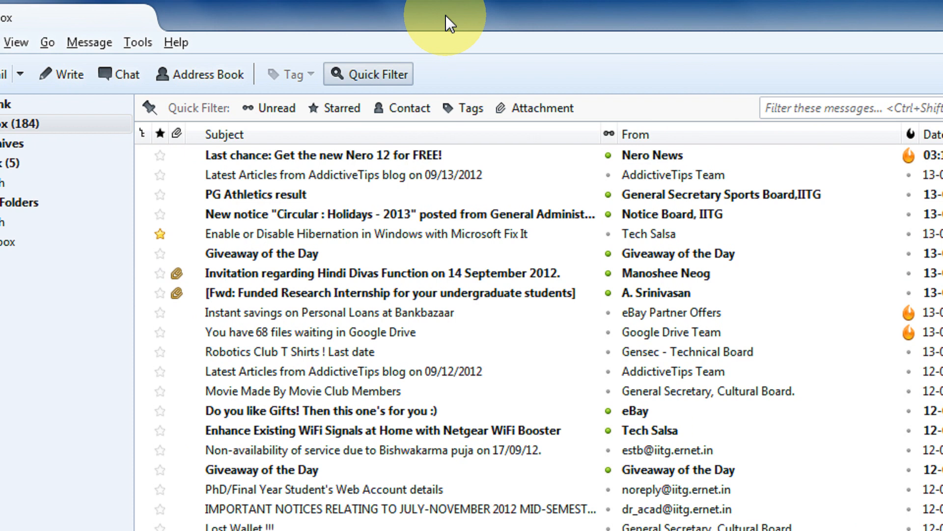
pyautogui.moveTo(130, 51)
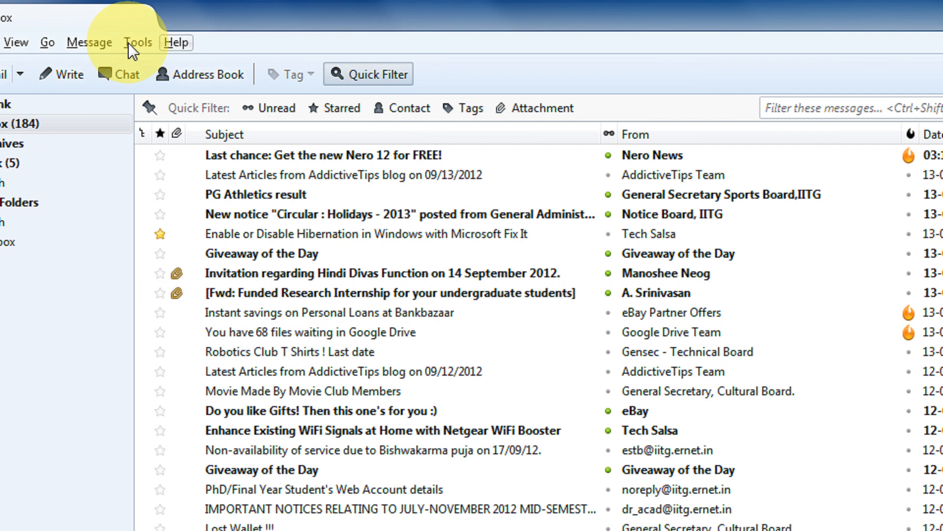
# Reach Account Settings for the Mayank account via the Tools menu
pyautogui.click(137, 42)
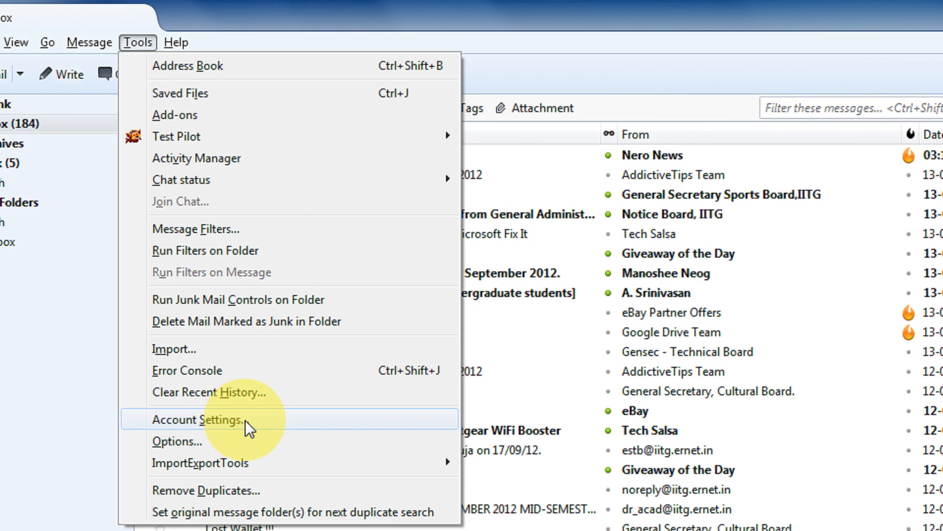
pyautogui.click(208, 419)
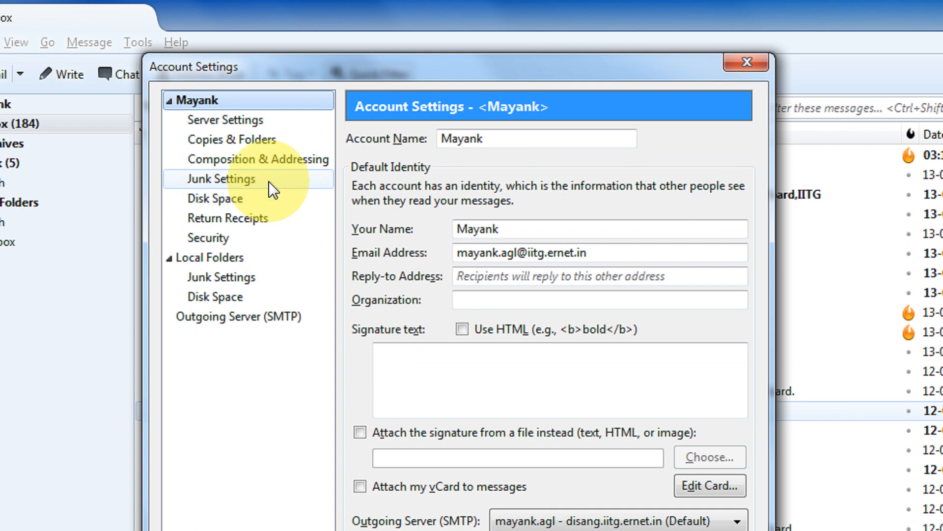
# Show the Junk Settings page under the Mayank account
pyautogui.click(221, 177)
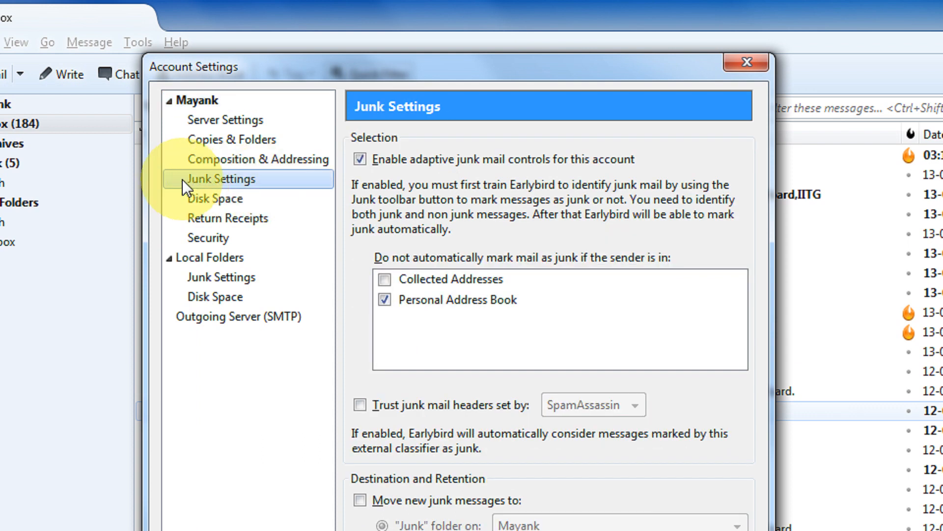
pyautogui.moveTo(215, 186)
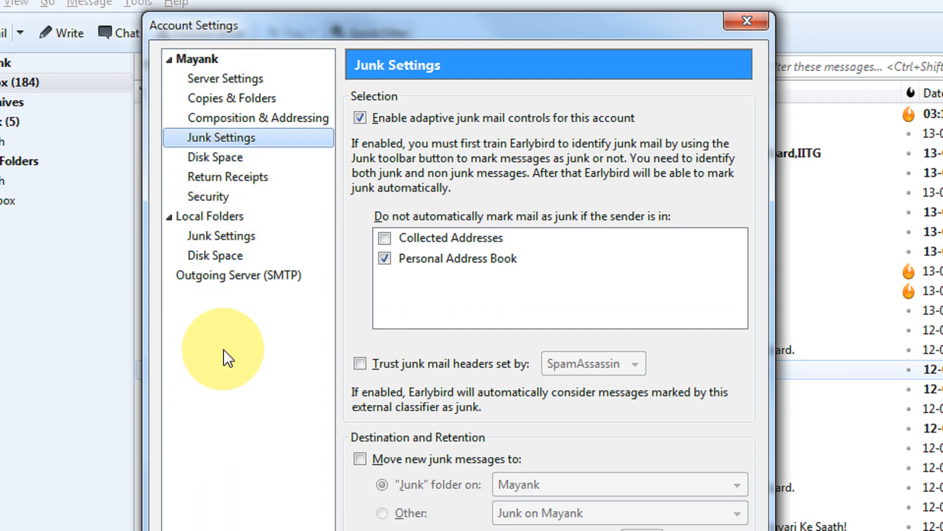
pyautogui.moveTo(241, 397)
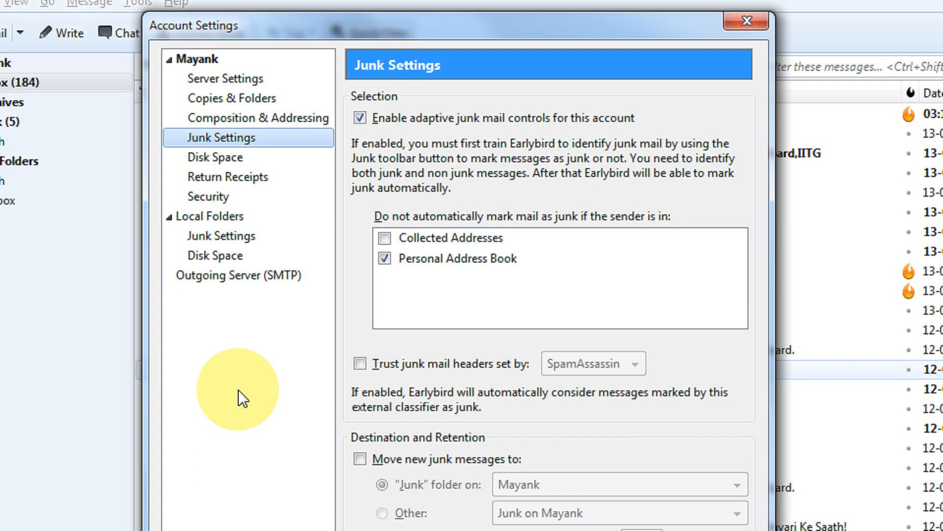
pyautogui.moveTo(244, 158)
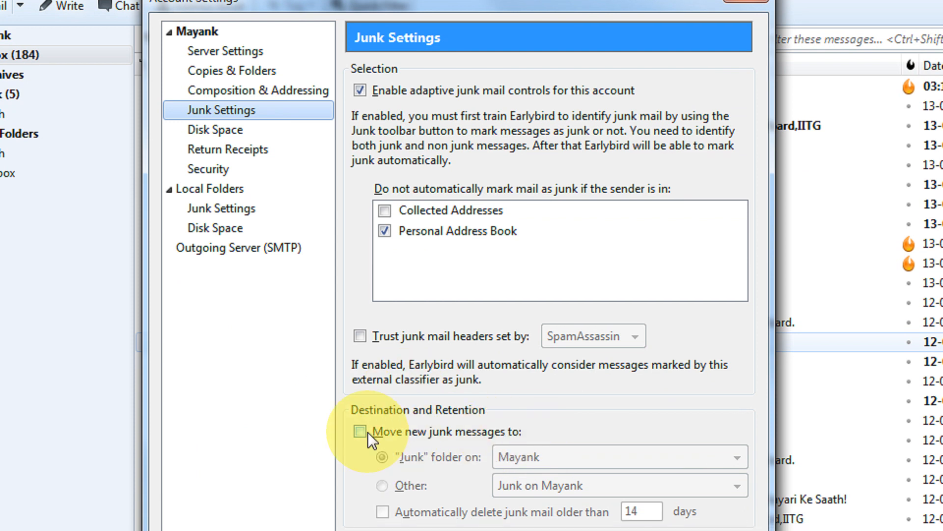
# Move new junk to the Junk folder on Mayank; leave automatic deletion of old junk off
pyautogui.click(359, 431)
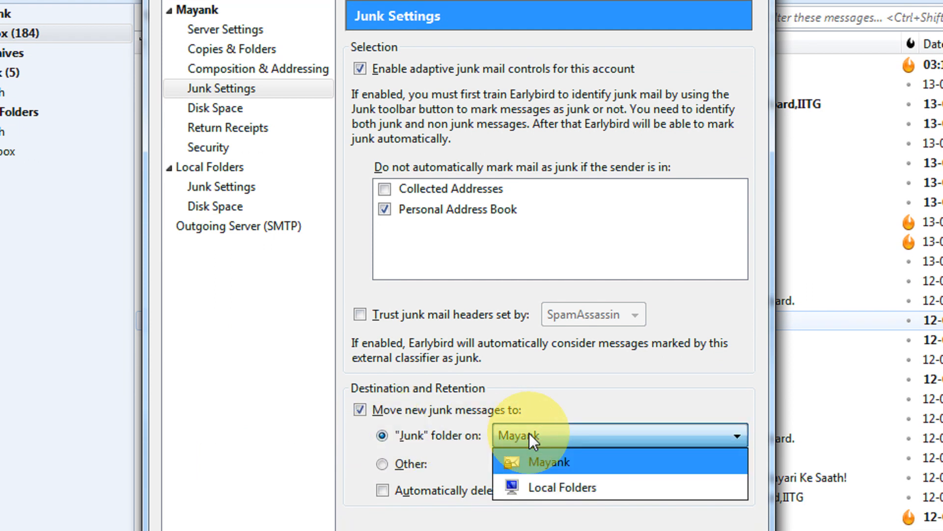
pyautogui.click(548, 462)
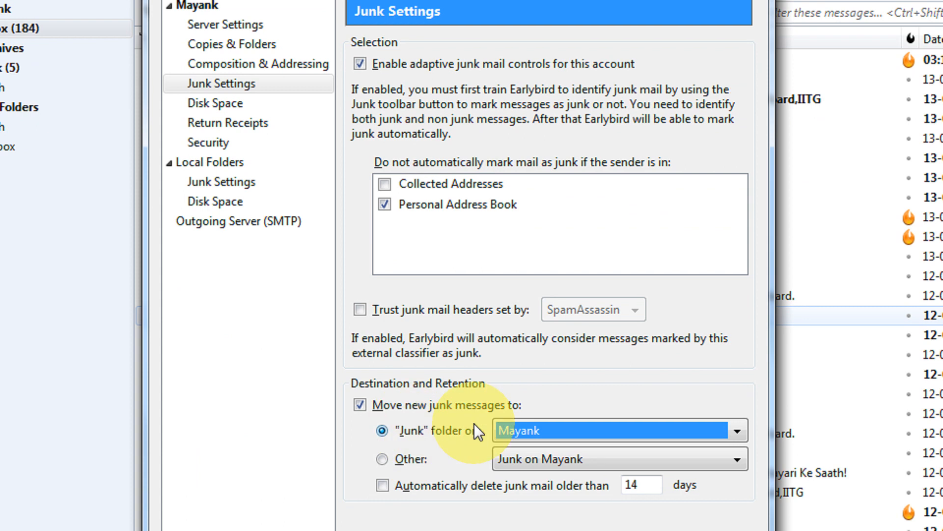
pyautogui.moveTo(562, 428)
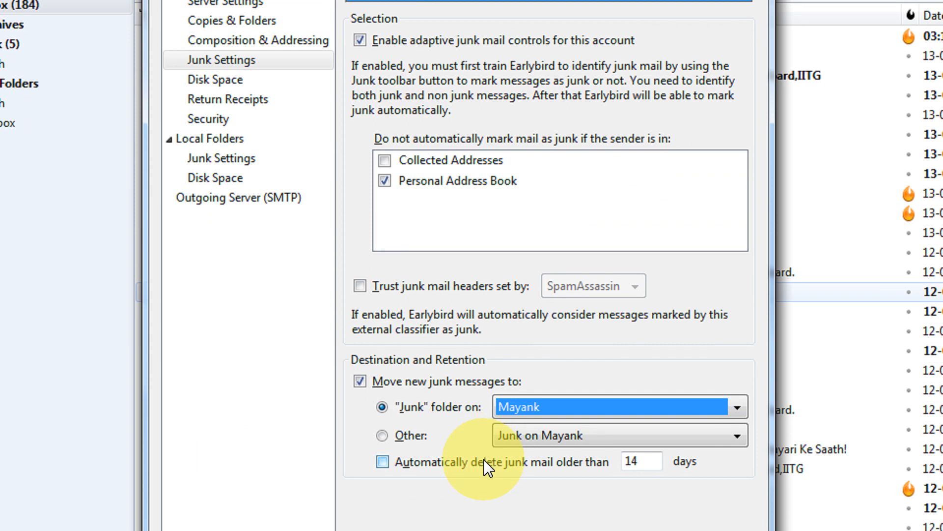
pyautogui.click(384, 462)
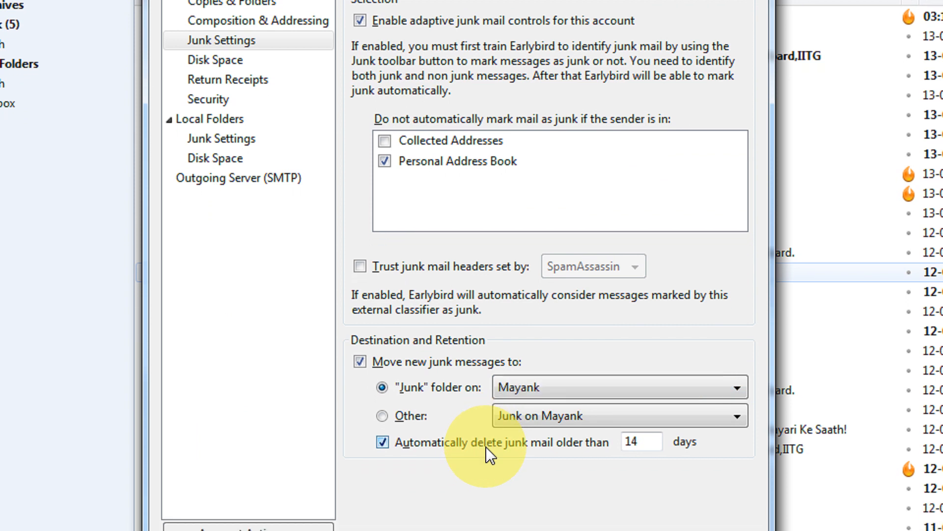
pyautogui.click(382, 431)
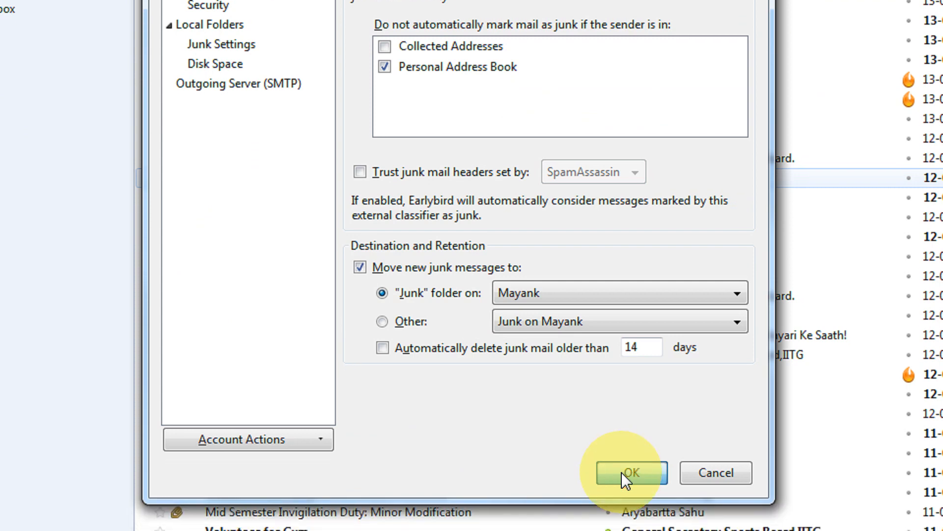
# Save with OK, then reopen Account Settings to confirm junk goes to Mayank's Junk folder
pyautogui.click(628, 473)
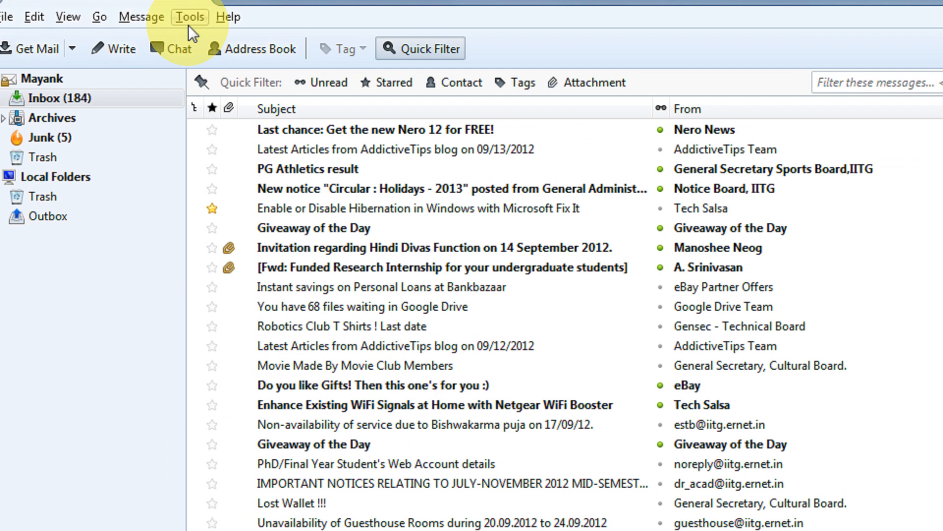
pyautogui.click(189, 17)
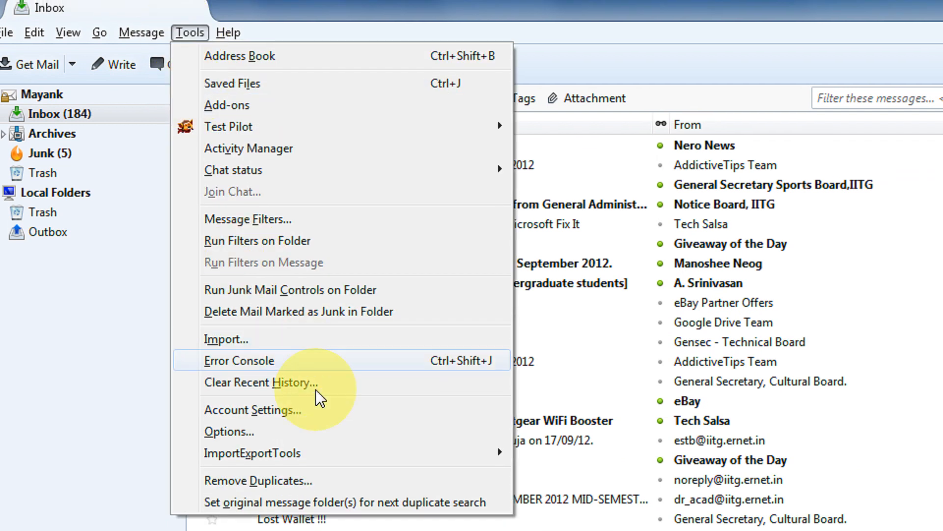
pyautogui.click(252, 410)
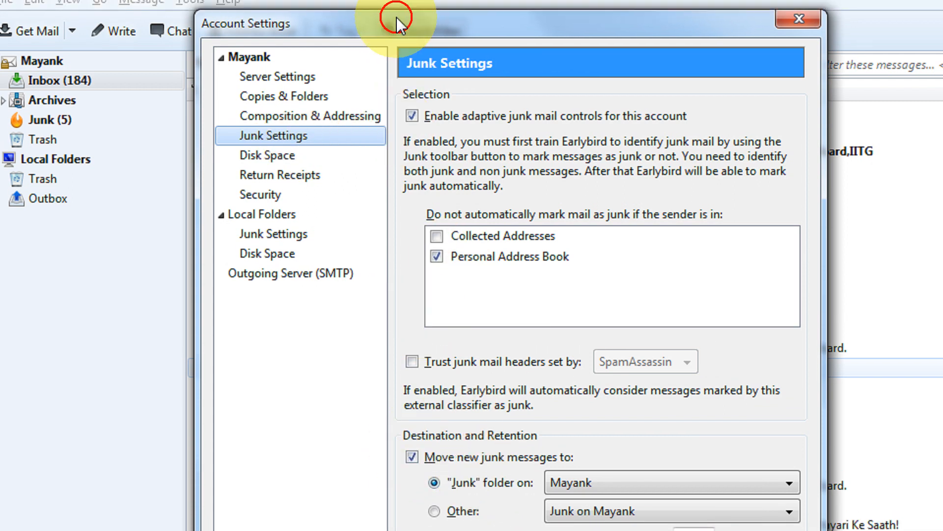
pyautogui.scroll(-3)
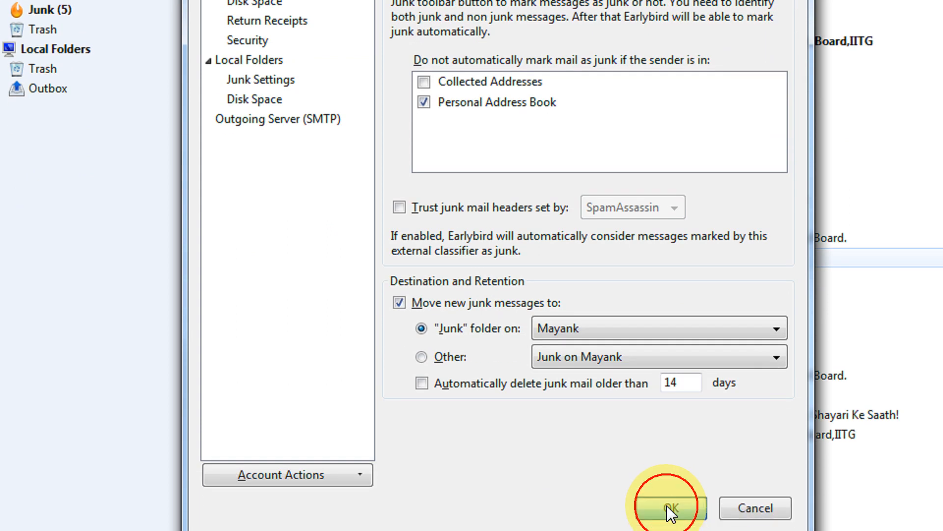